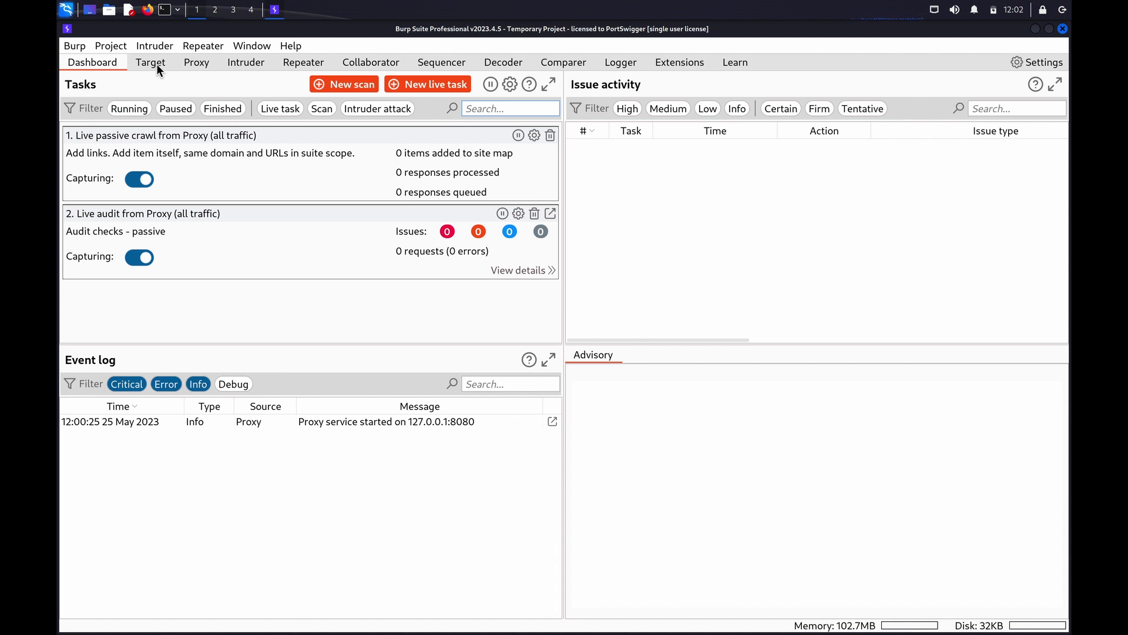
# Show the project's Target scope settings with empty include and exclude lists
pyautogui.click(150, 63)
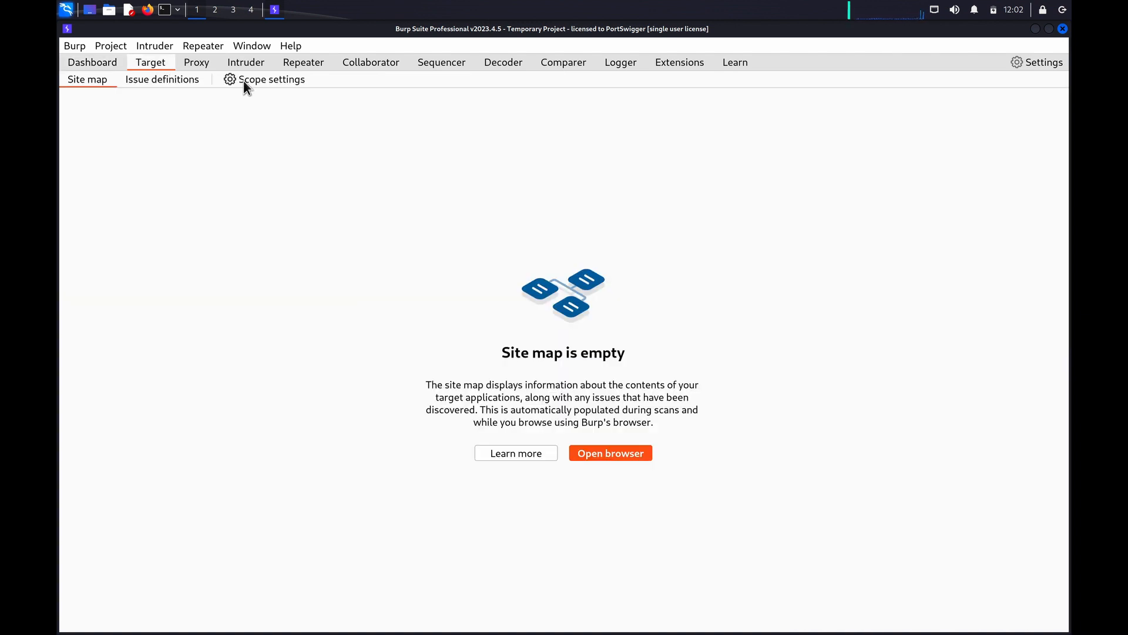
pyautogui.click(271, 79)
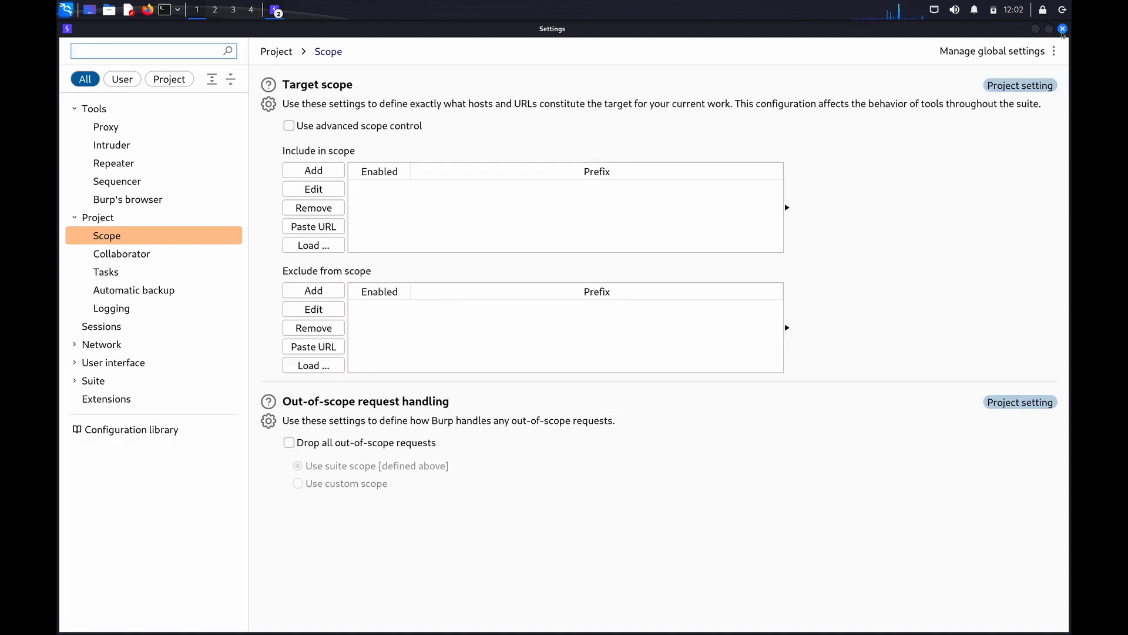
pyautogui.click(1062, 28)
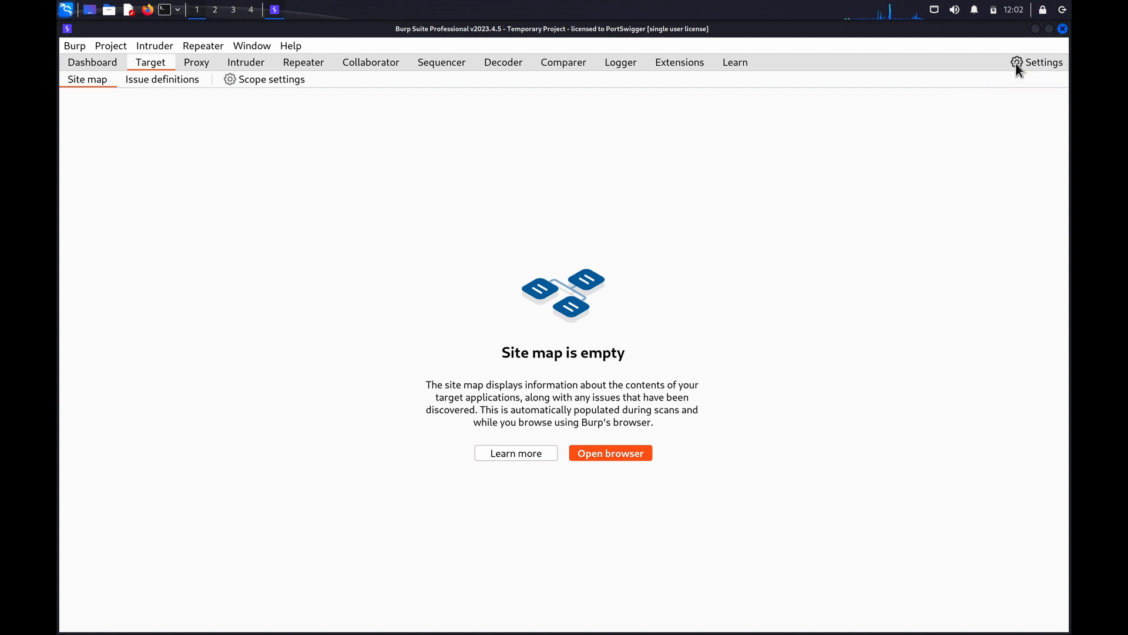
pyautogui.click(1040, 62)
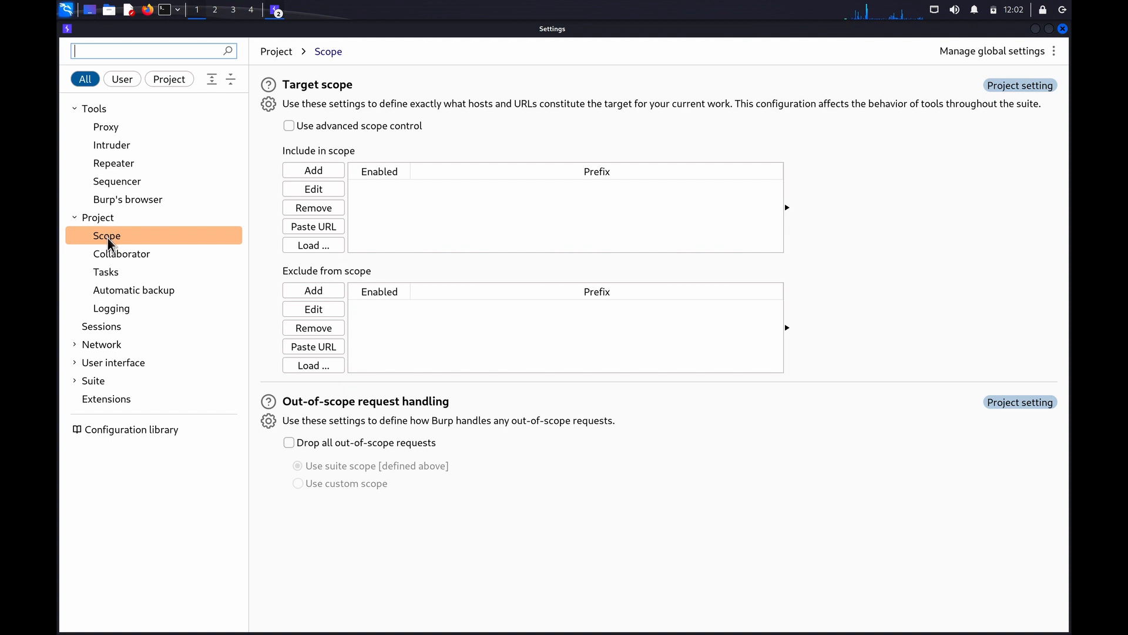
pyautogui.moveTo(338, 94)
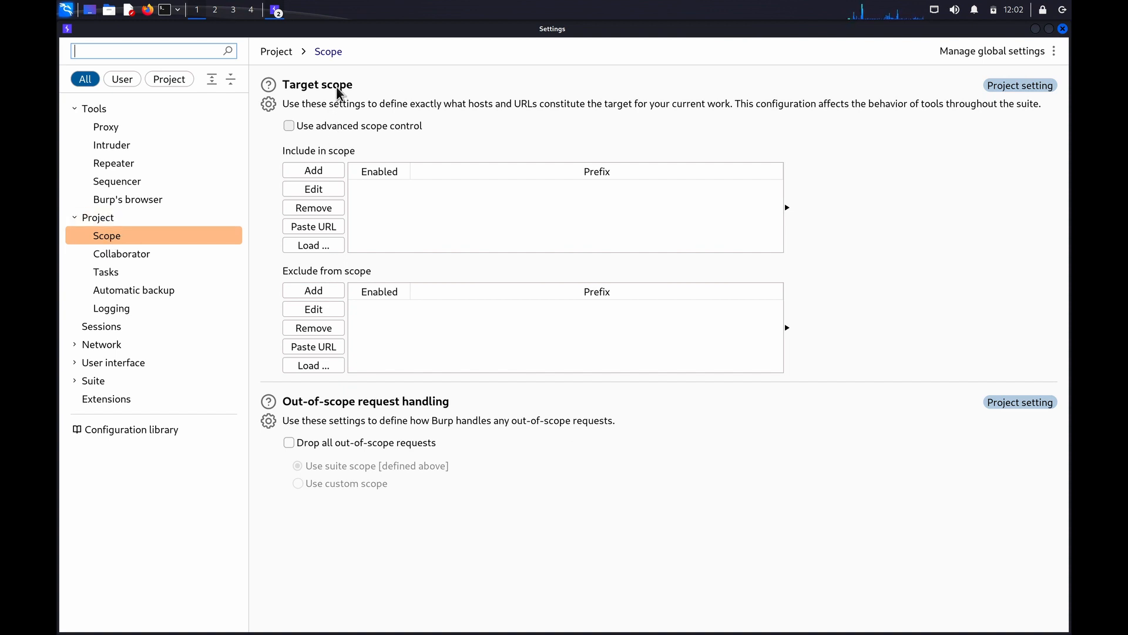
pyautogui.moveTo(333, 126)
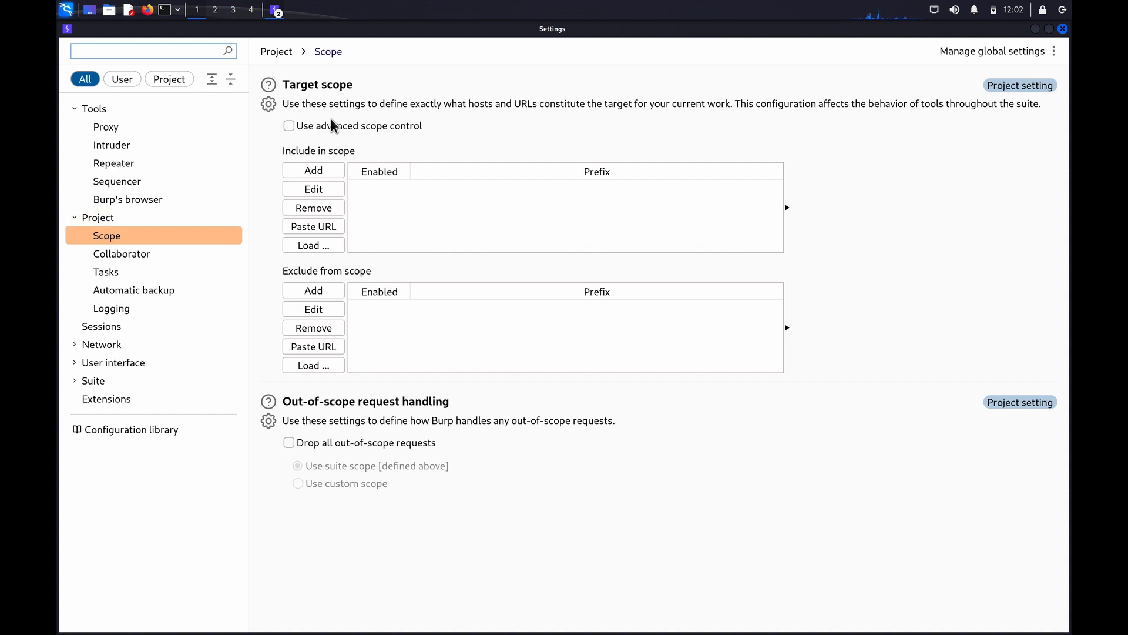
pyautogui.click(313, 171)
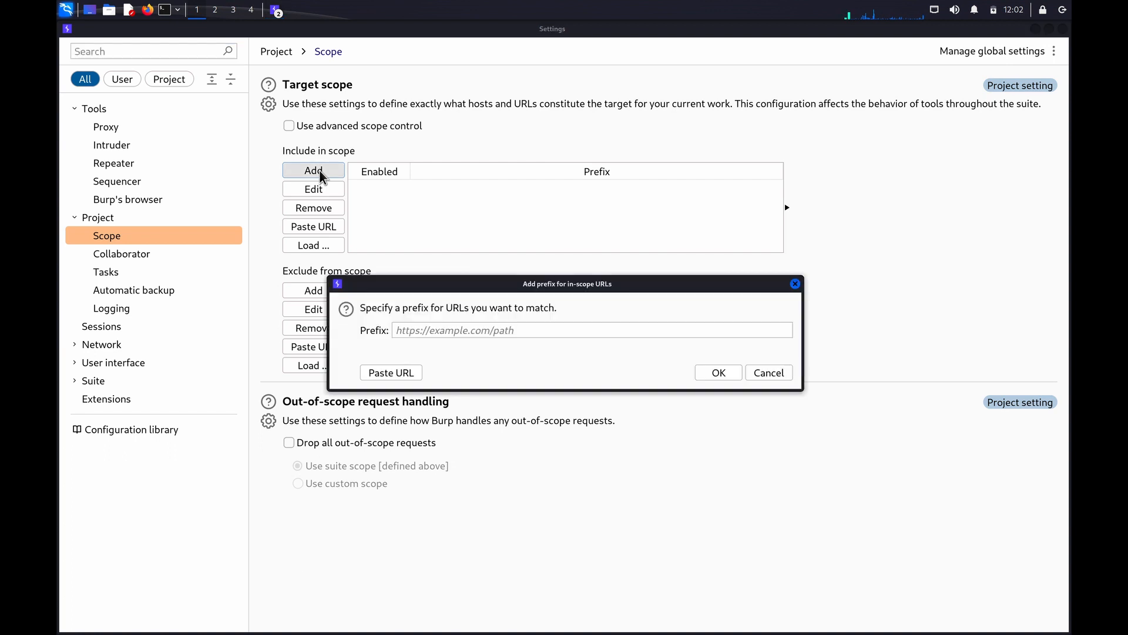
pyautogui.click(590, 329)
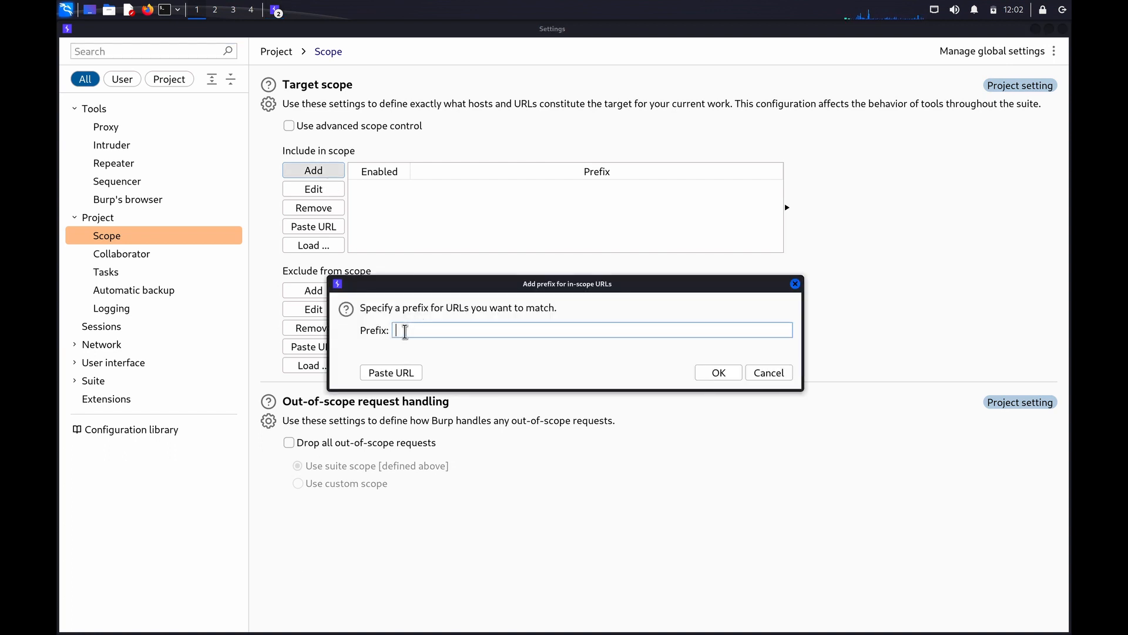
pyautogui.write('https://')
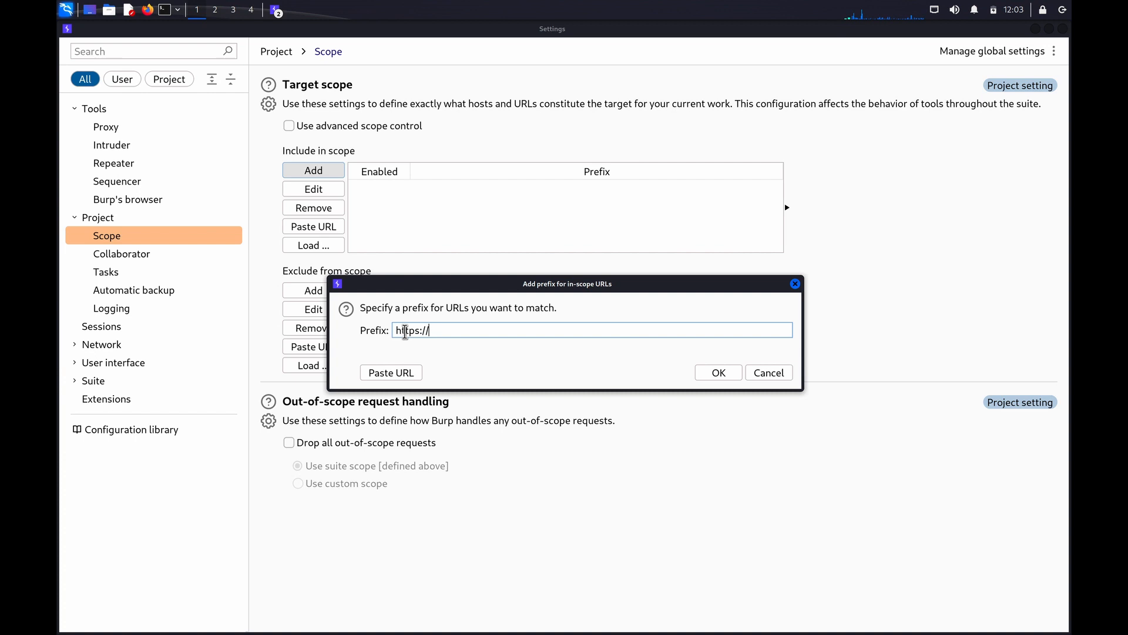
pyautogui.write('ginandjuice.shop')
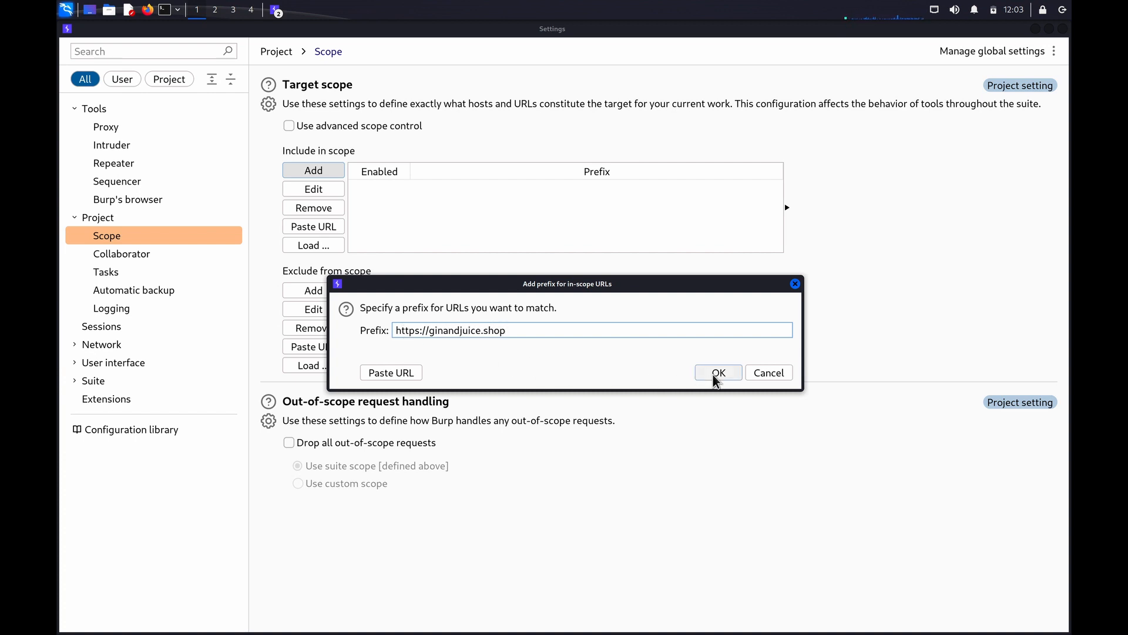
pyautogui.click(717, 373)
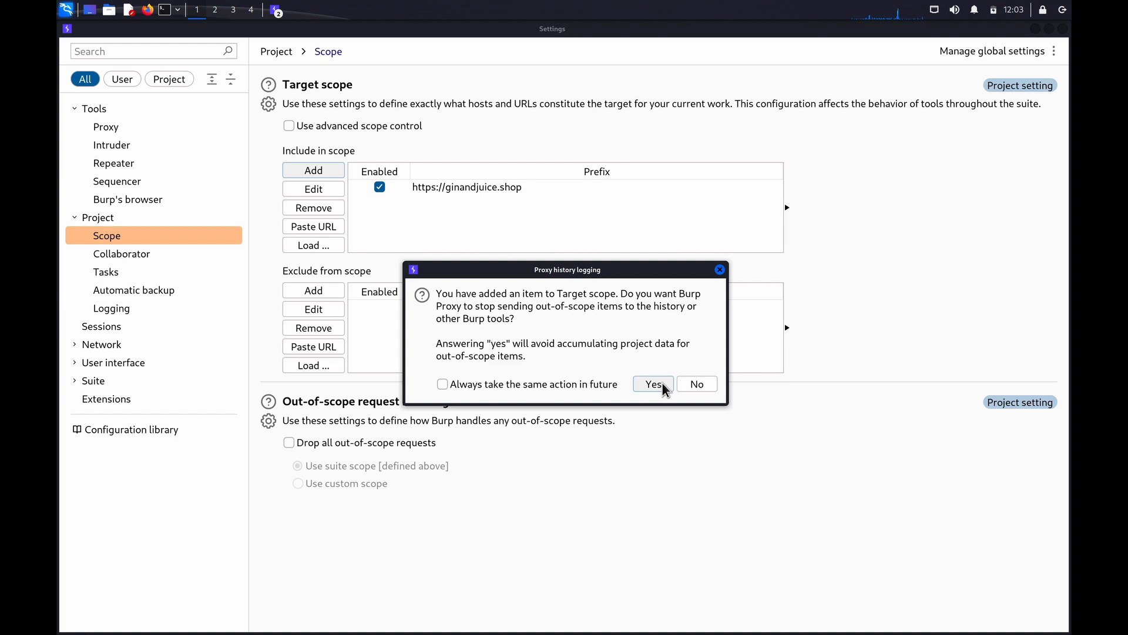
pyautogui.click(652, 384)
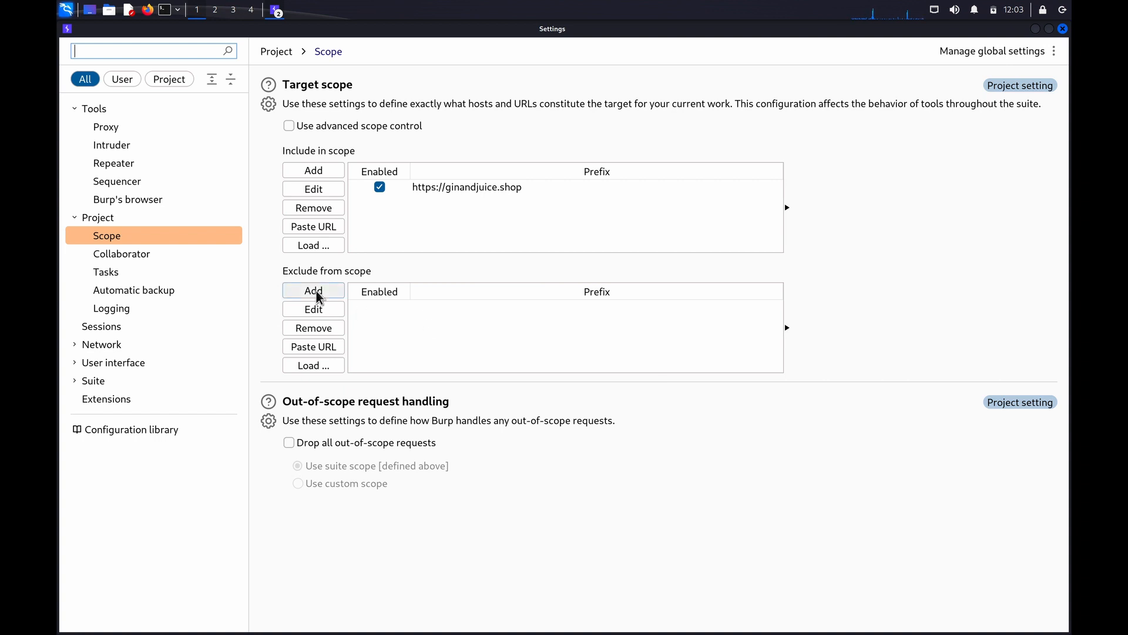
pyautogui.moveTo(313, 290)
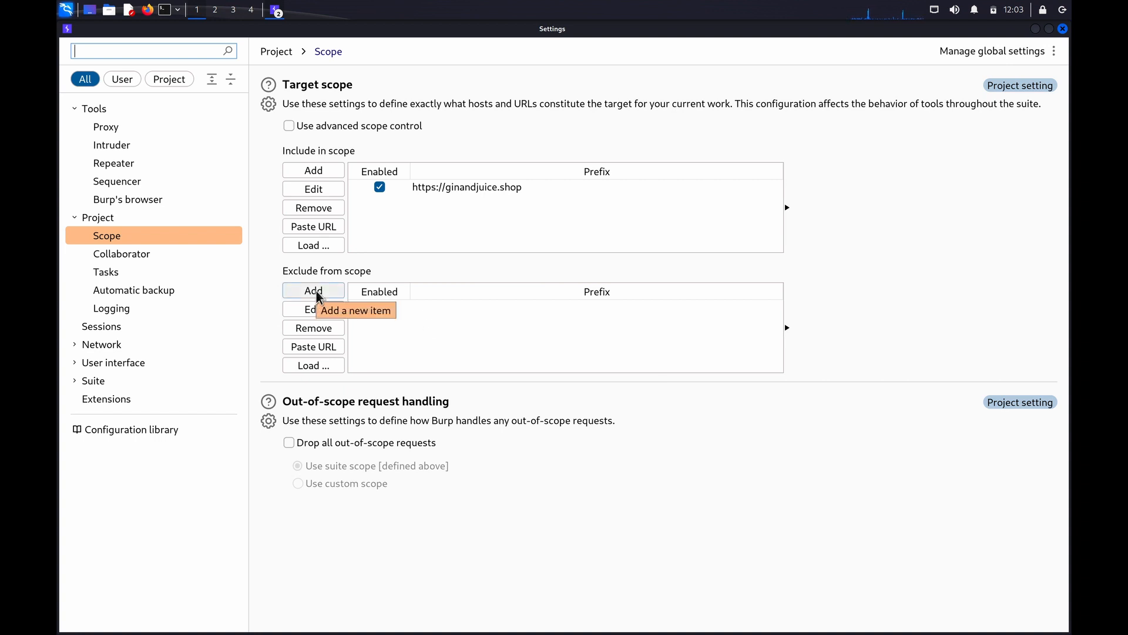
pyautogui.click(313, 290)
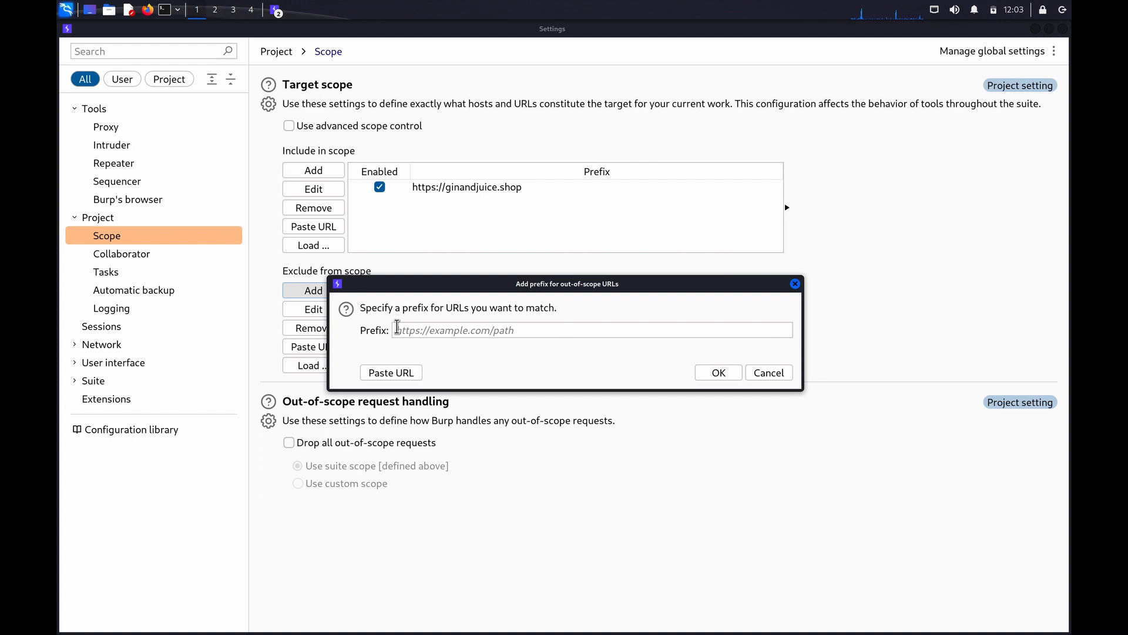
pyautogui.write('https')
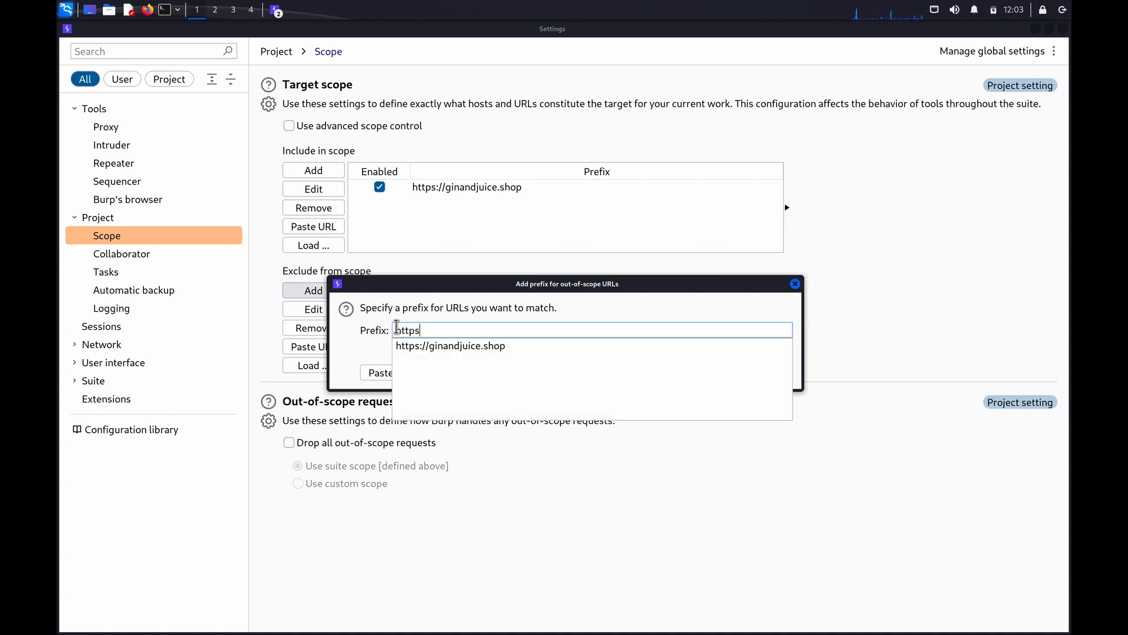
pyautogui.write('://ginandjuice.shop/a')
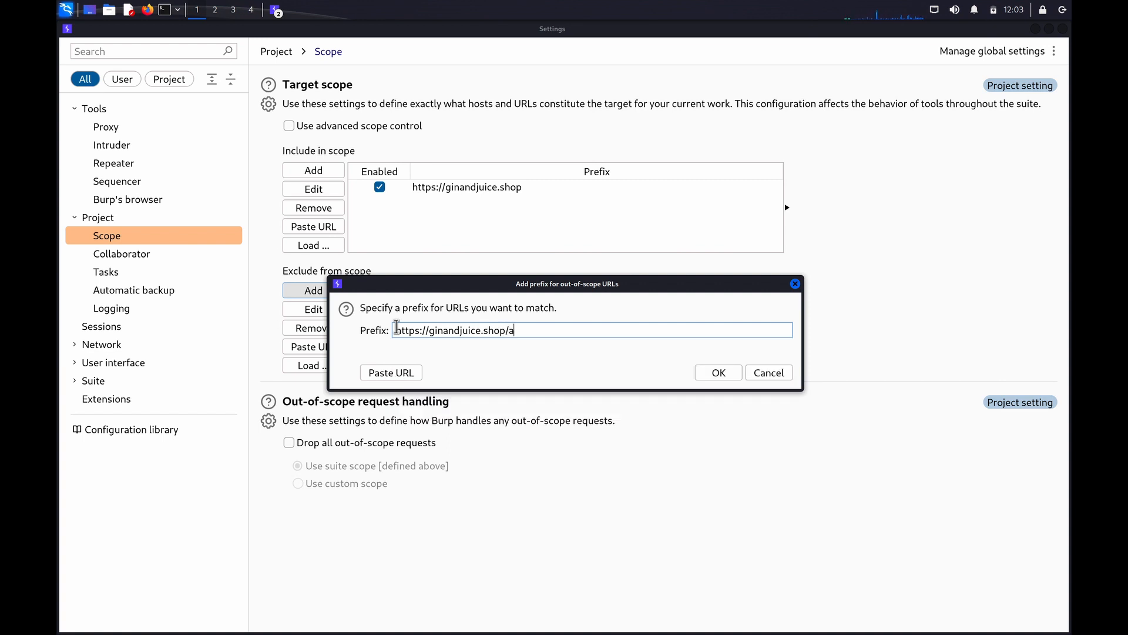
pyautogui.write('dmin')
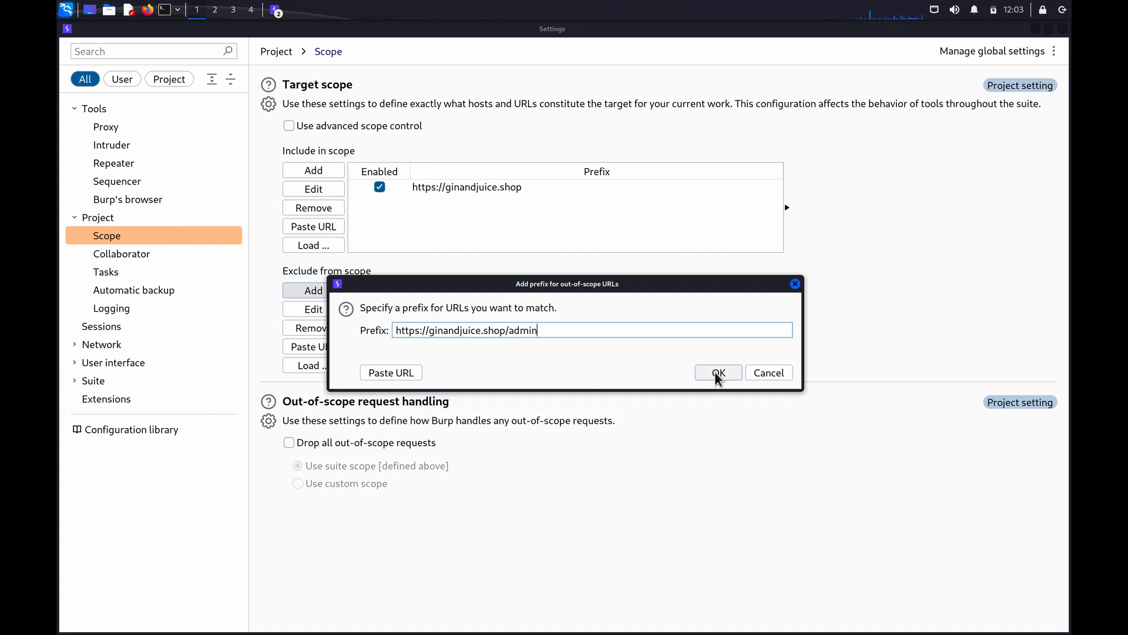